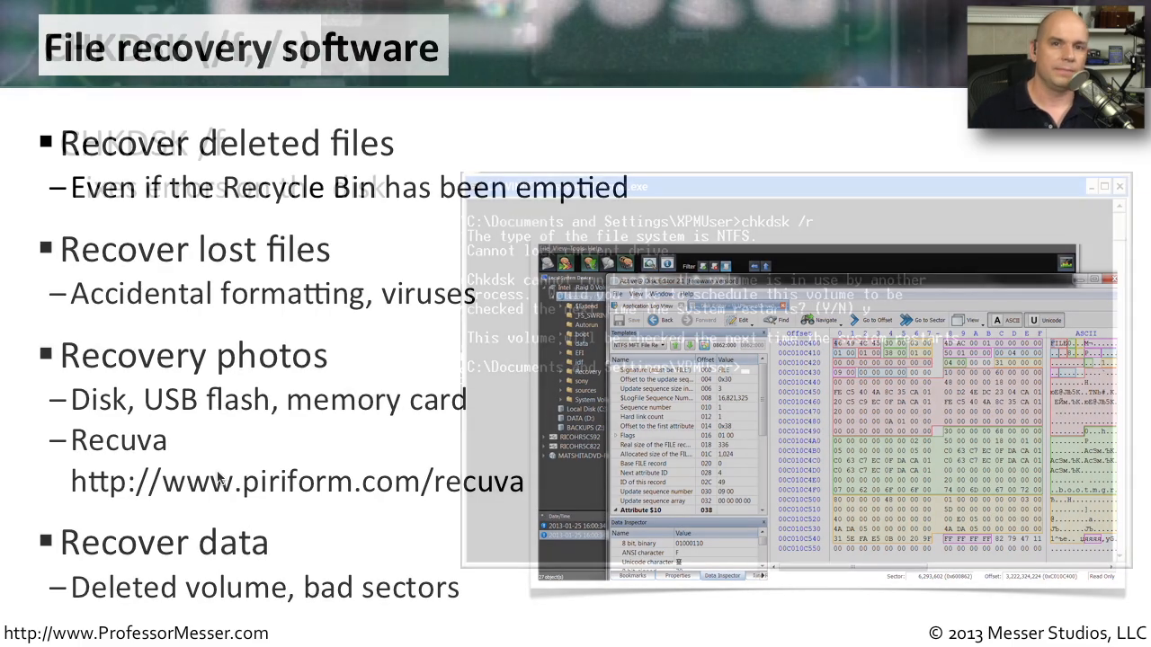
key(Right)
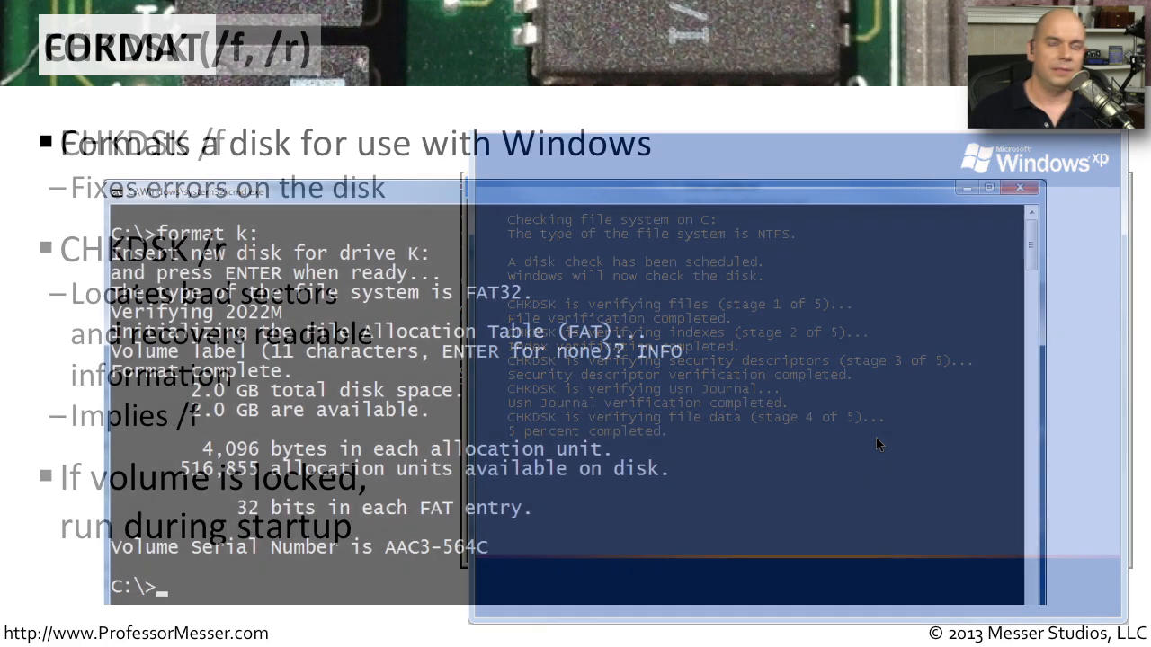